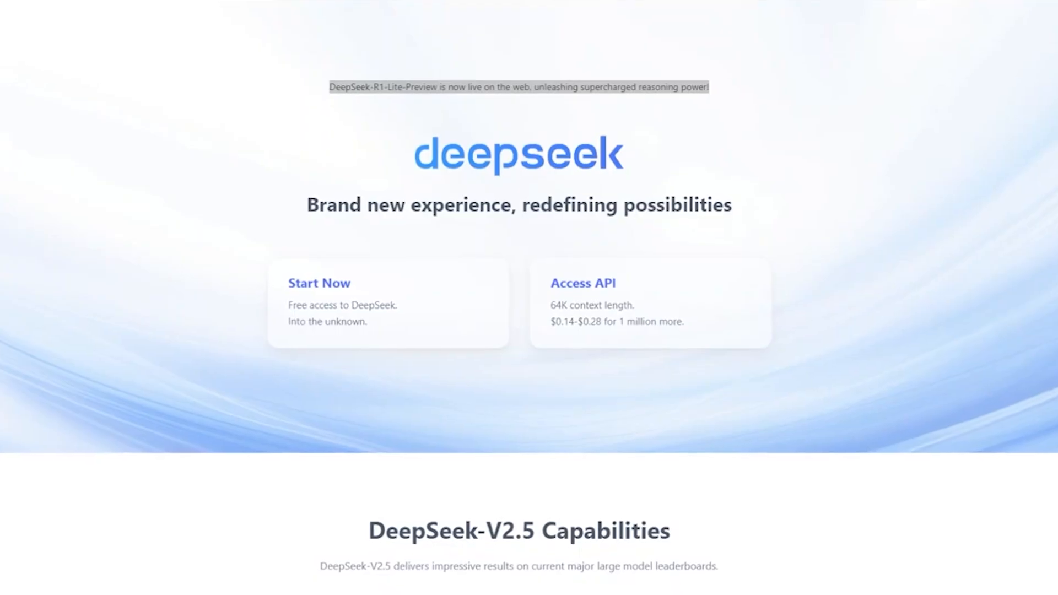
Scroll through Deep Think's bank code reasoning until it starts simulating a transfer between accounts.
scroll("up", 3)
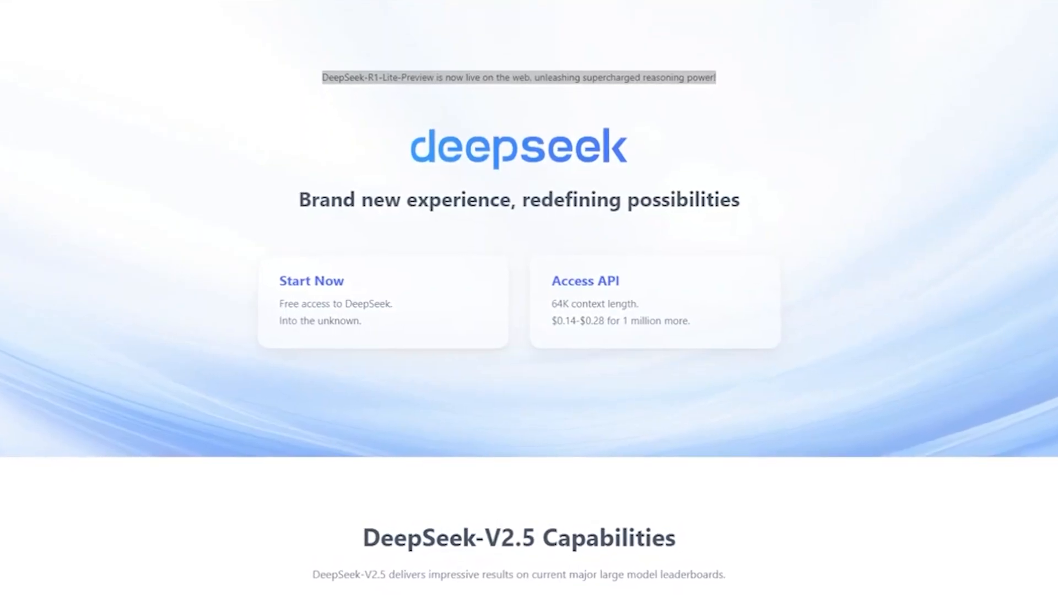
scroll("up", 3)
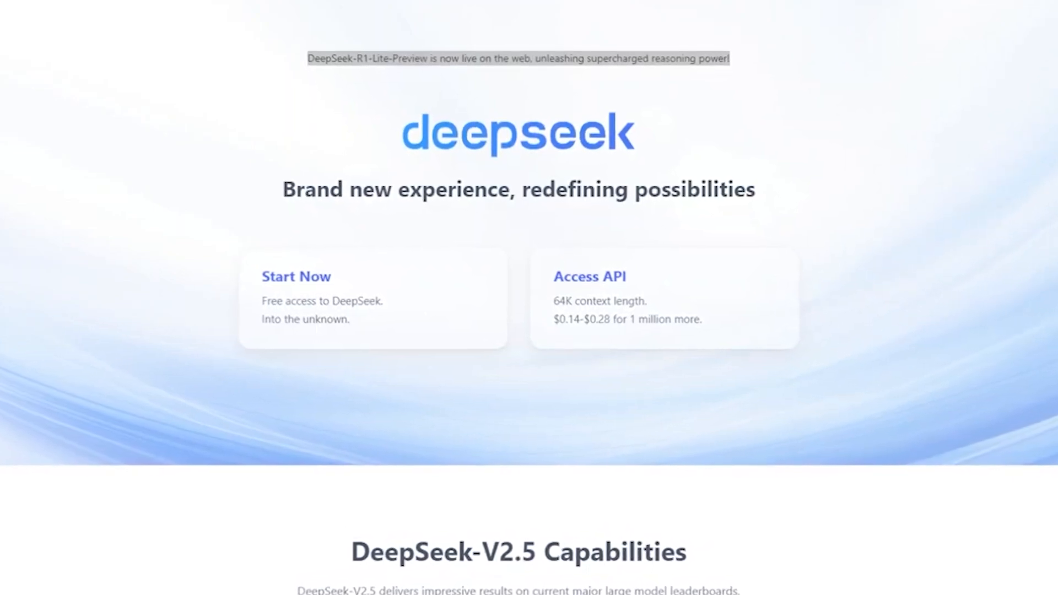
left_click(295, 277)
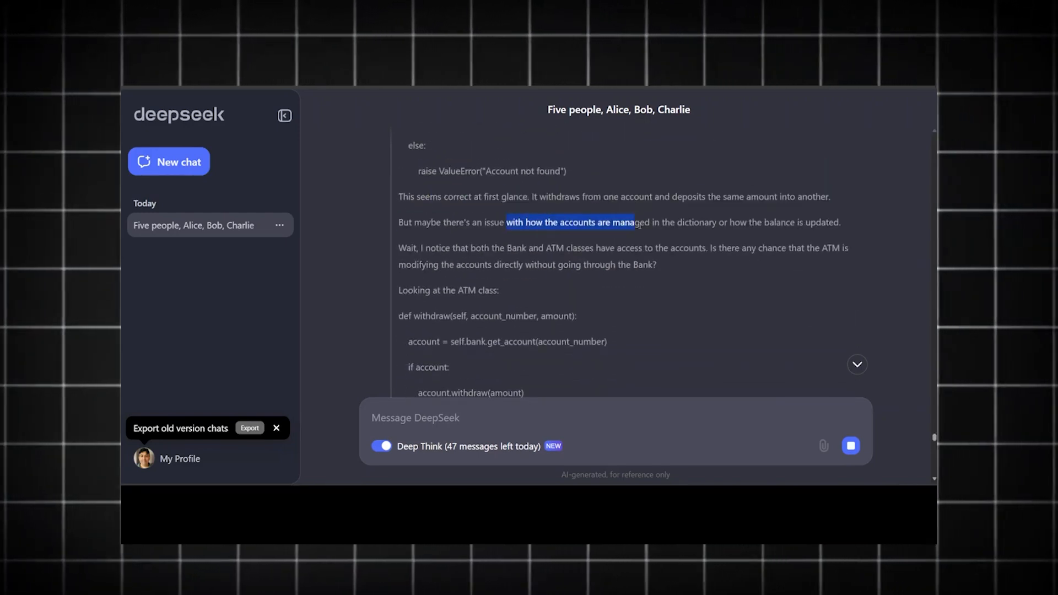
scroll("down", 3)
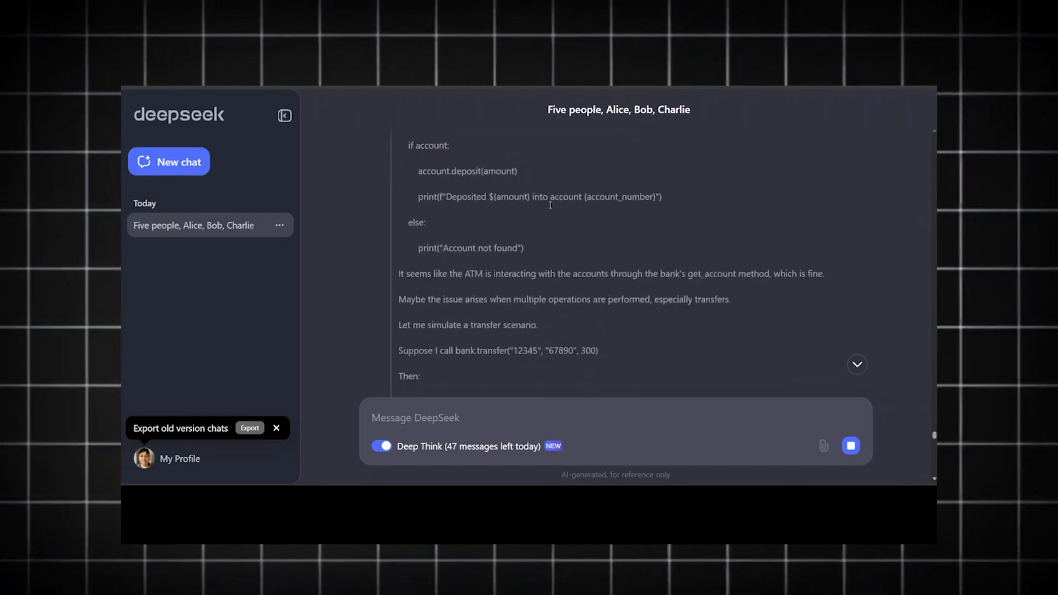